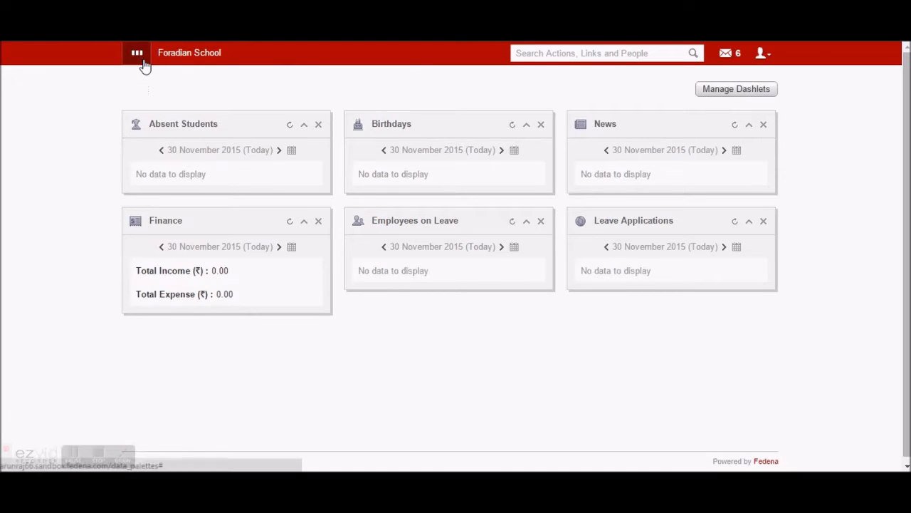
- Navigate from the modules menu through Examination Settings to the ICSE Settings page
click(137, 52)
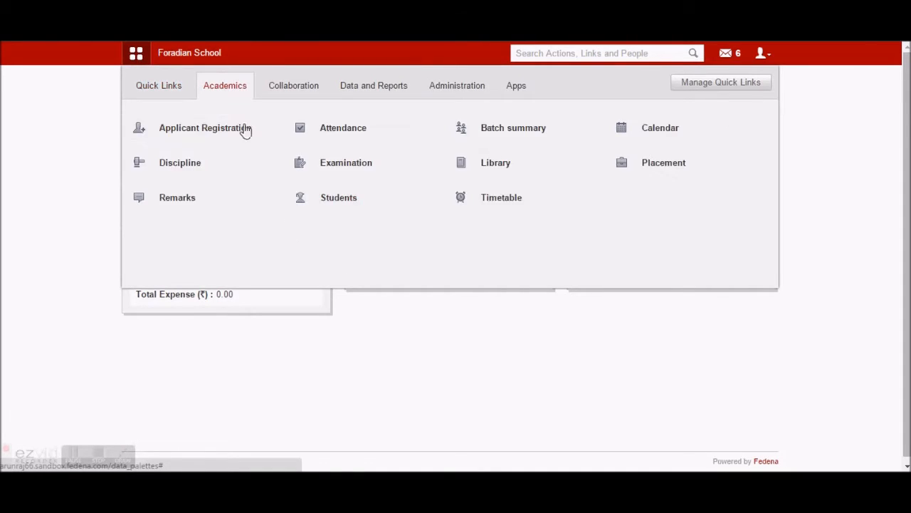
click(346, 162)
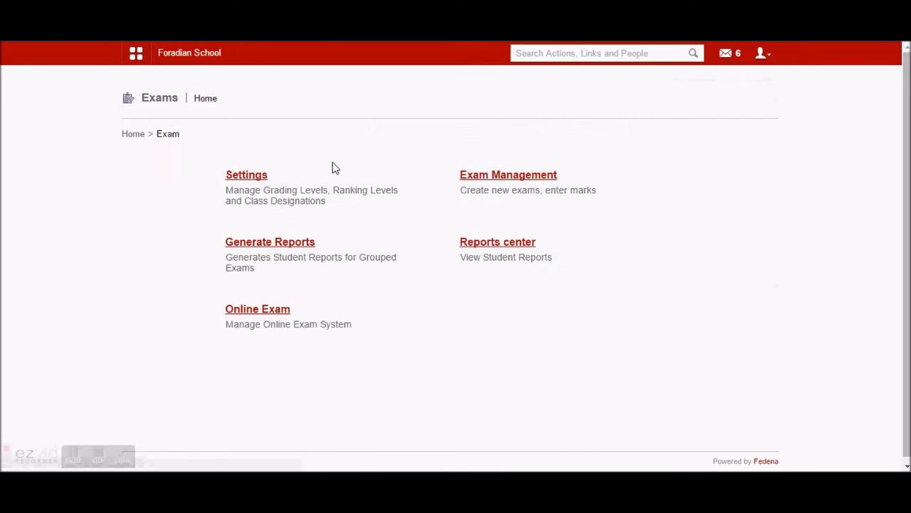
click(246, 174)
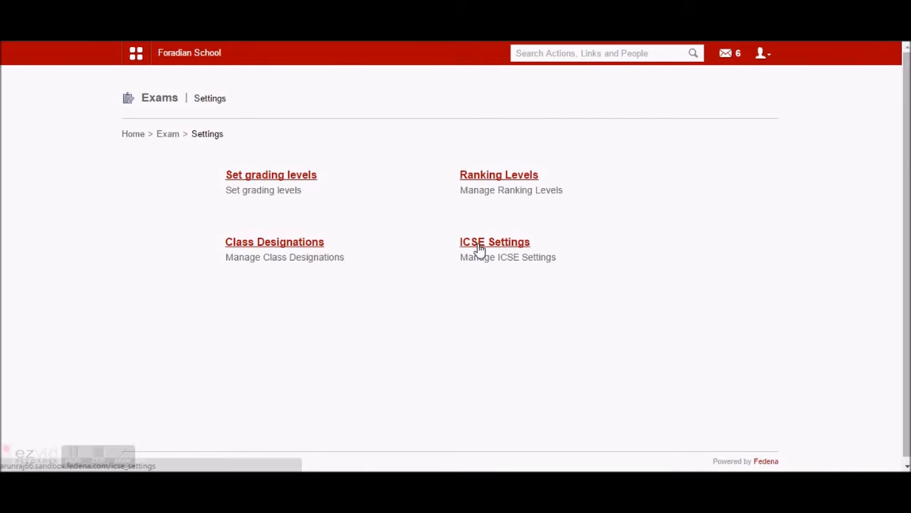
click(495, 241)
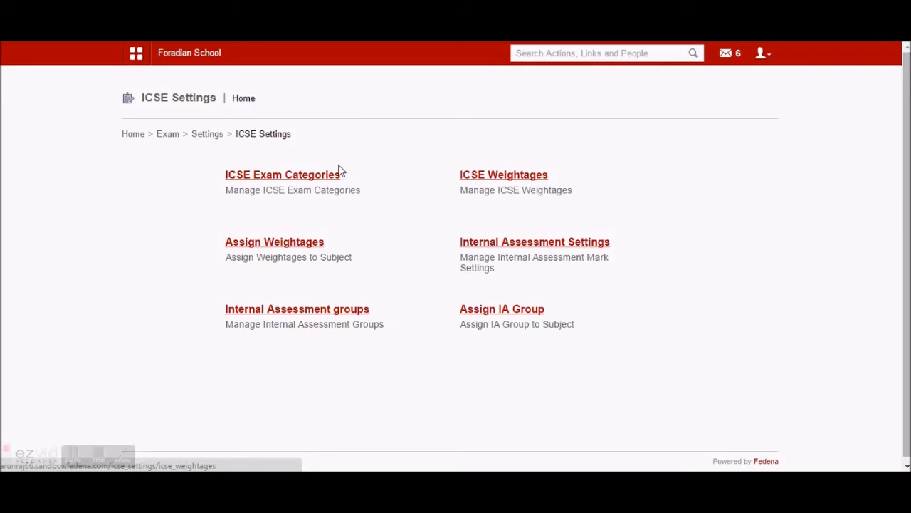
mouse_move(418, 119)
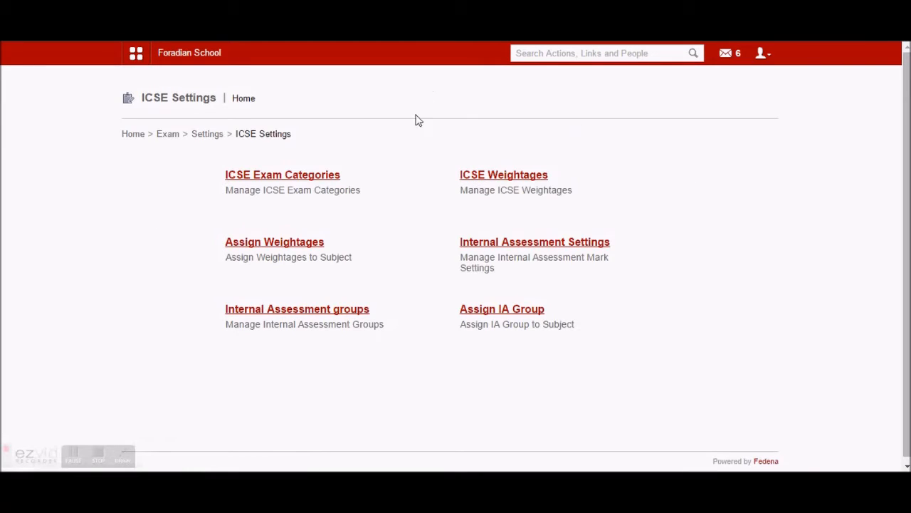
mouse_move(517, 182)
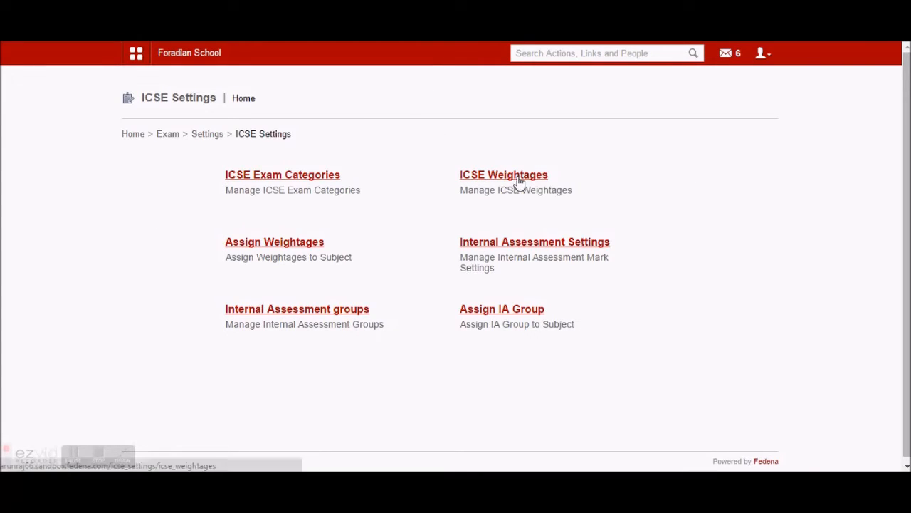
- List the ICSE weightages and start a new weightage, revealing the report mark type choices
click(504, 175)
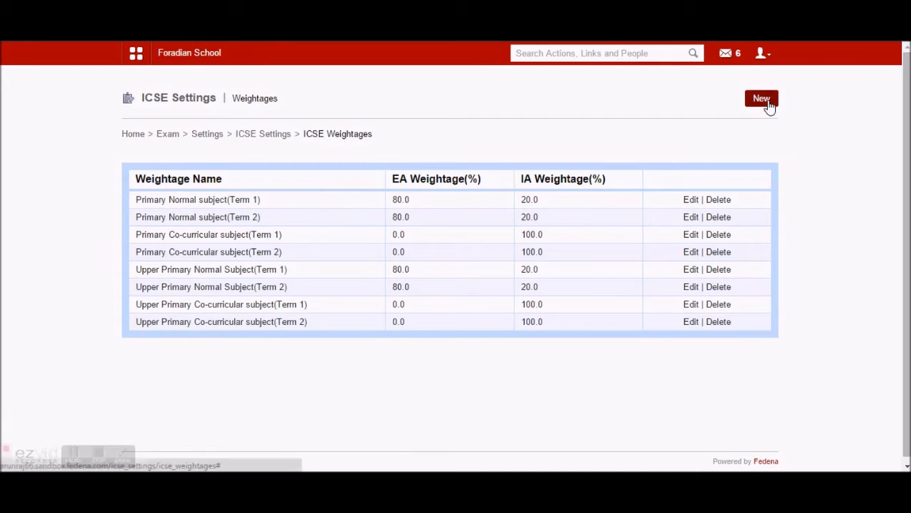
click(760, 98)
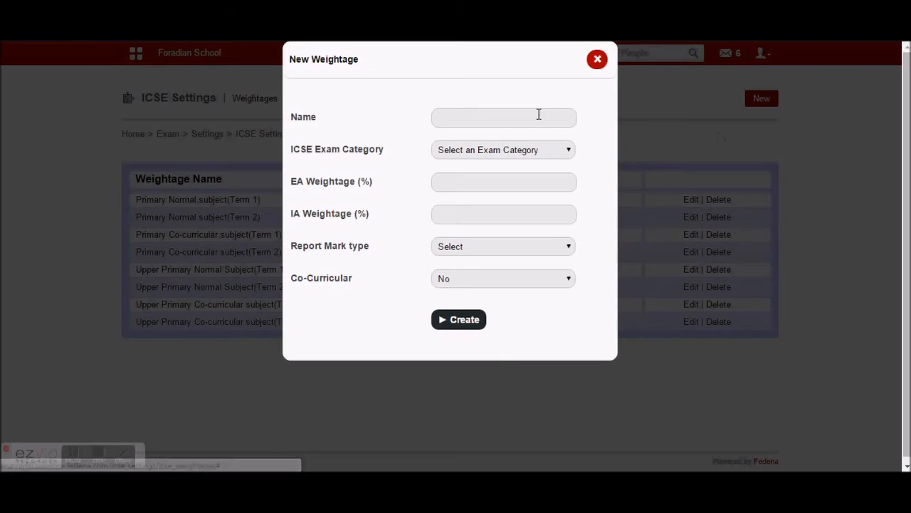
mouse_move(486, 160)
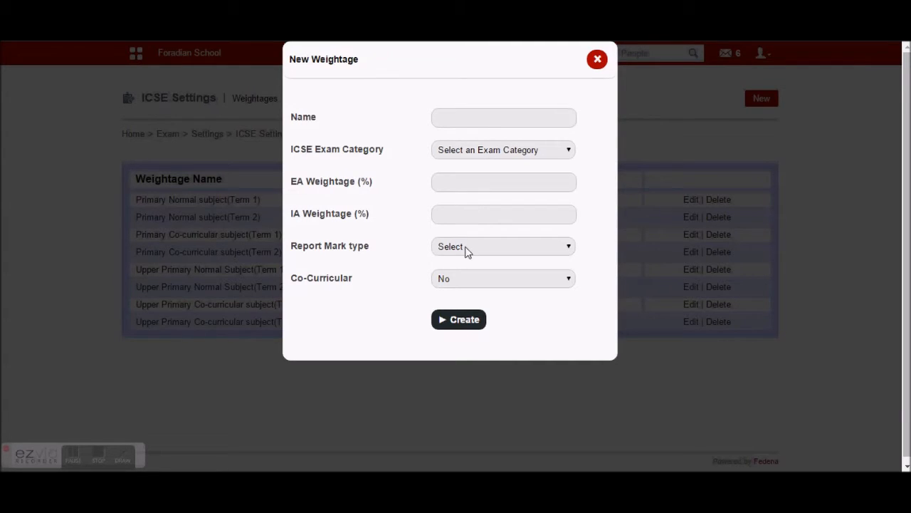
click(502, 246)
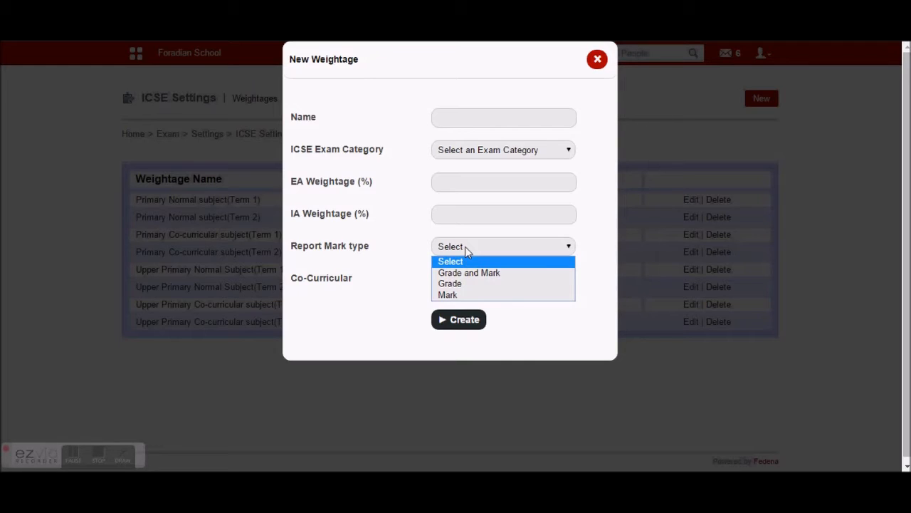
mouse_move(489, 273)
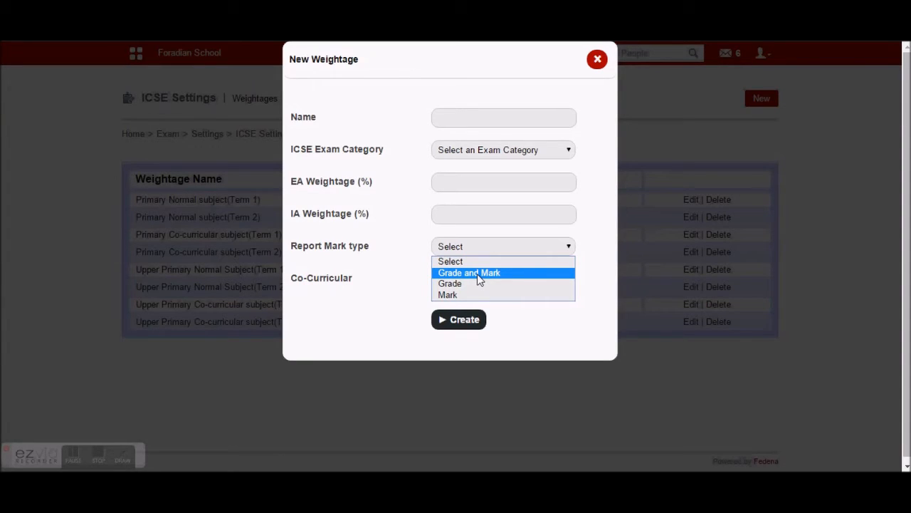
mouse_move(471, 283)
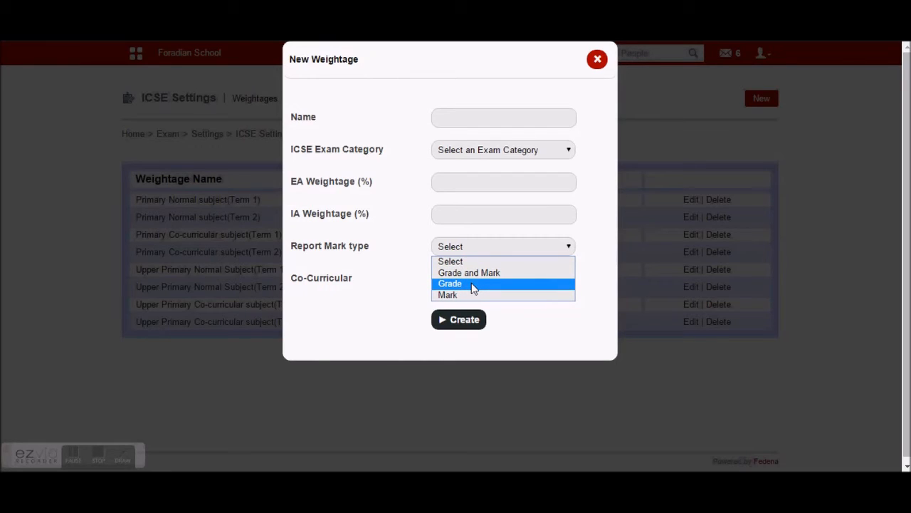
mouse_move(470, 296)
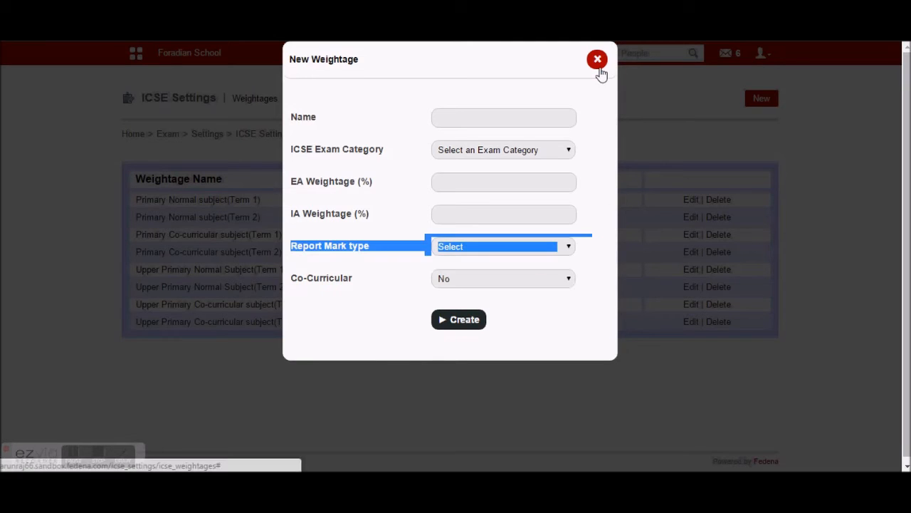
- Discard the new form and update Primary Normal subject (Term 1) with Grade as report mark type
click(596, 58)
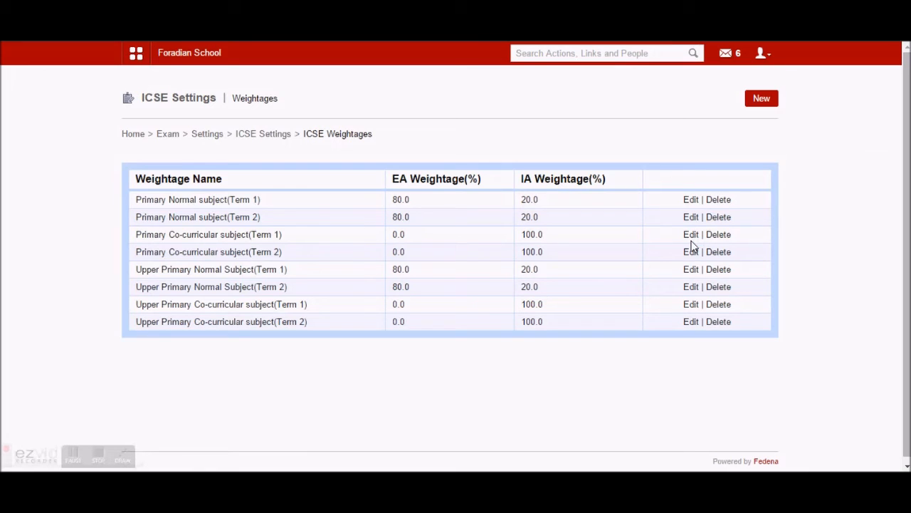
mouse_move(240, 199)
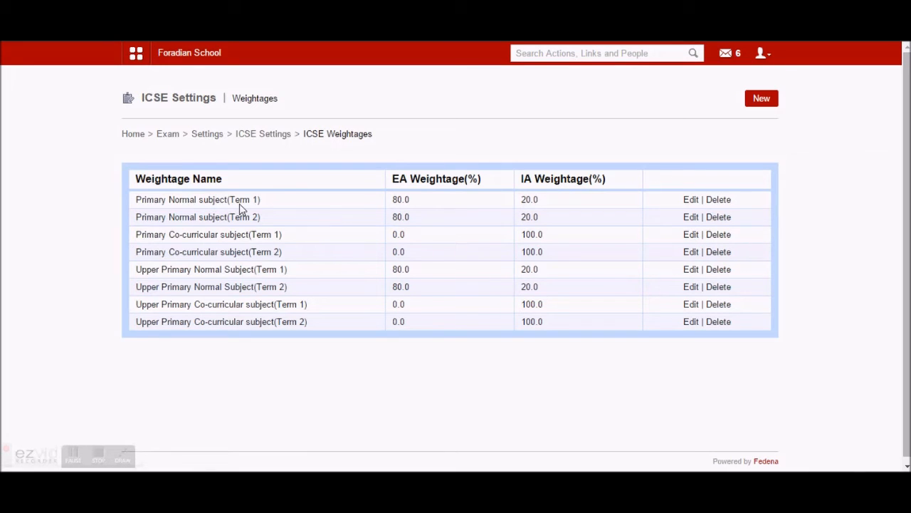
mouse_move(381, 220)
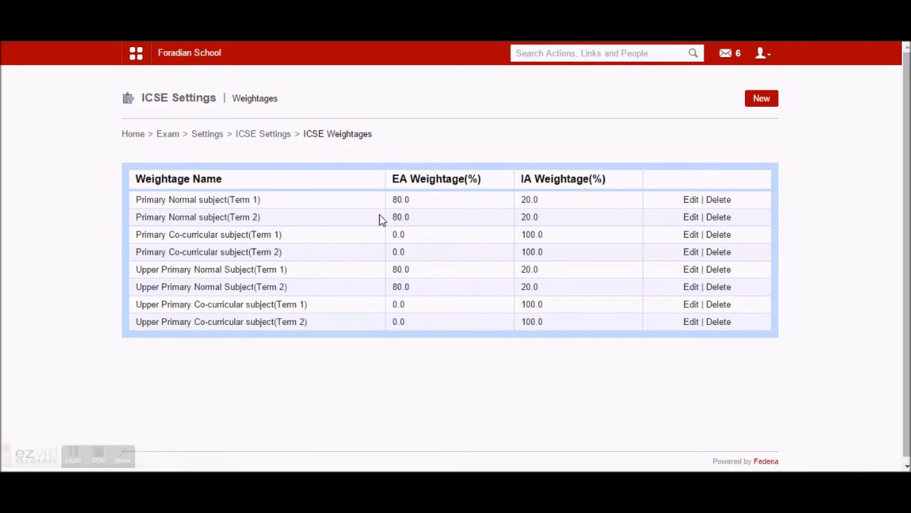
click(691, 199)
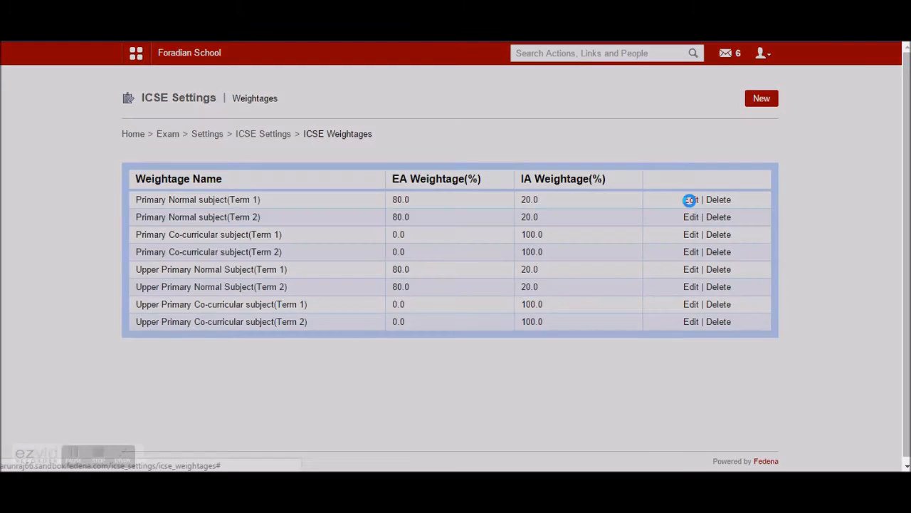
click(690, 199)
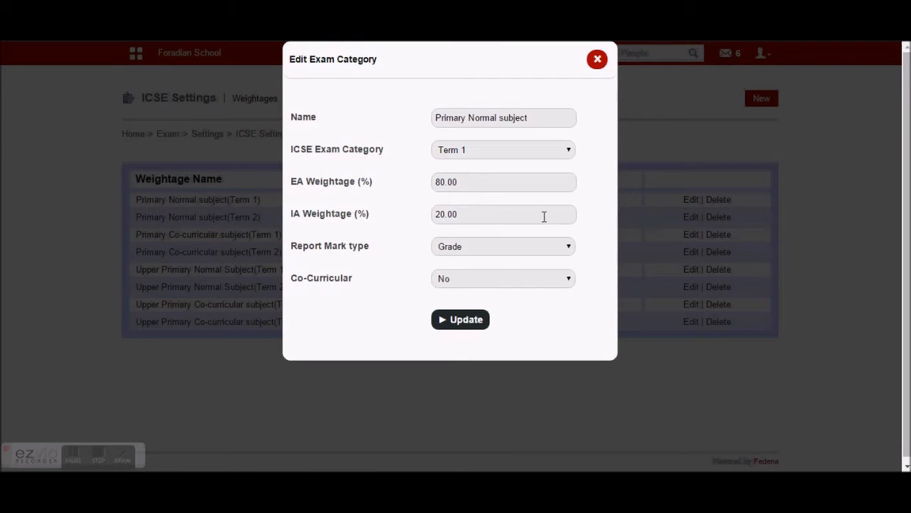
triple_click(503, 118)
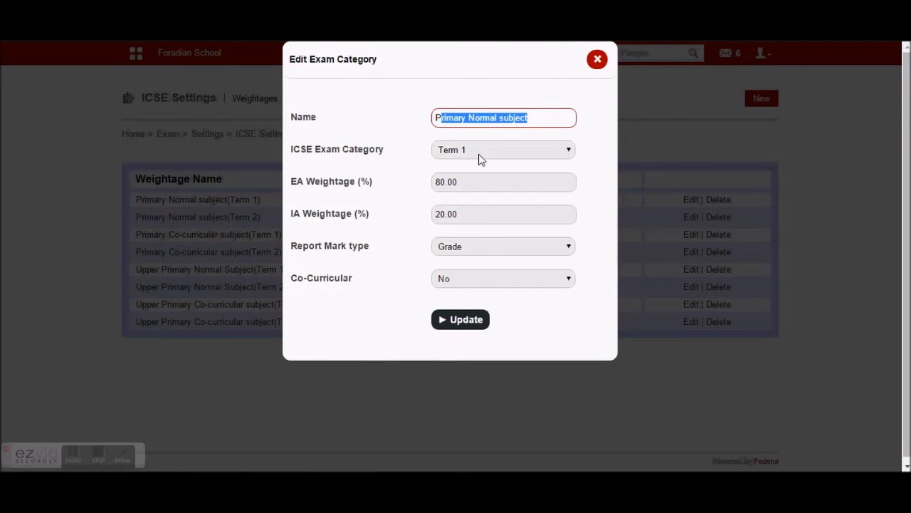
mouse_move(480, 253)
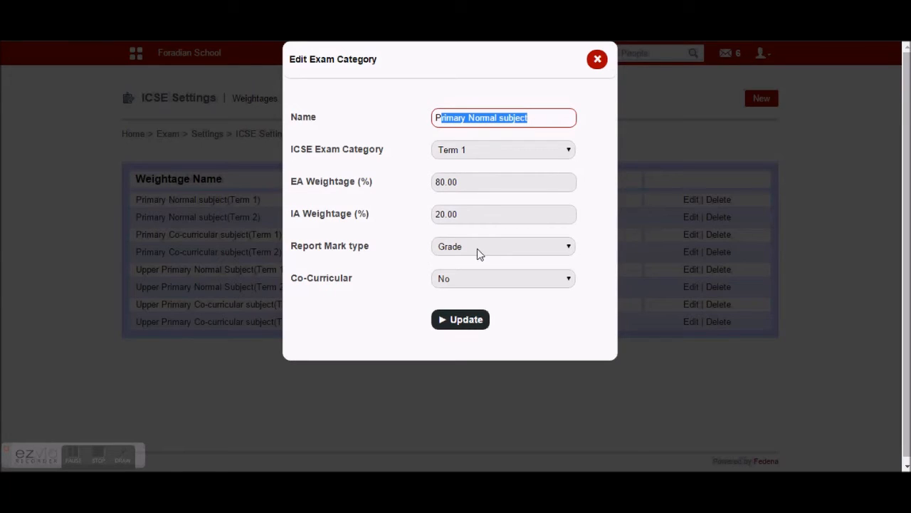
click(503, 245)
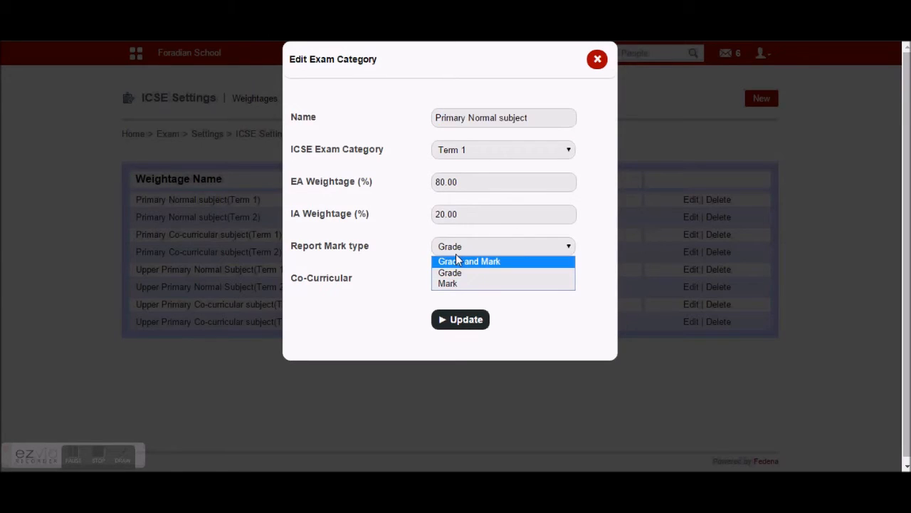
click(449, 273)
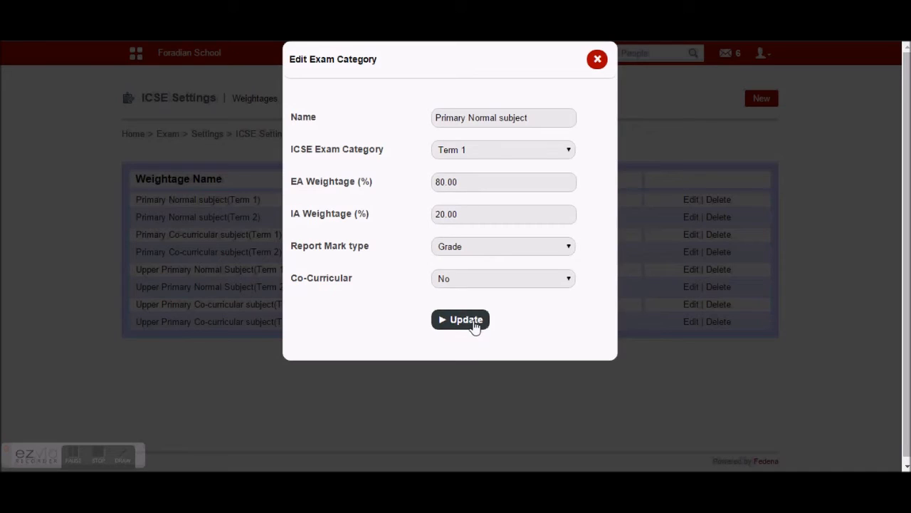
click(460, 319)
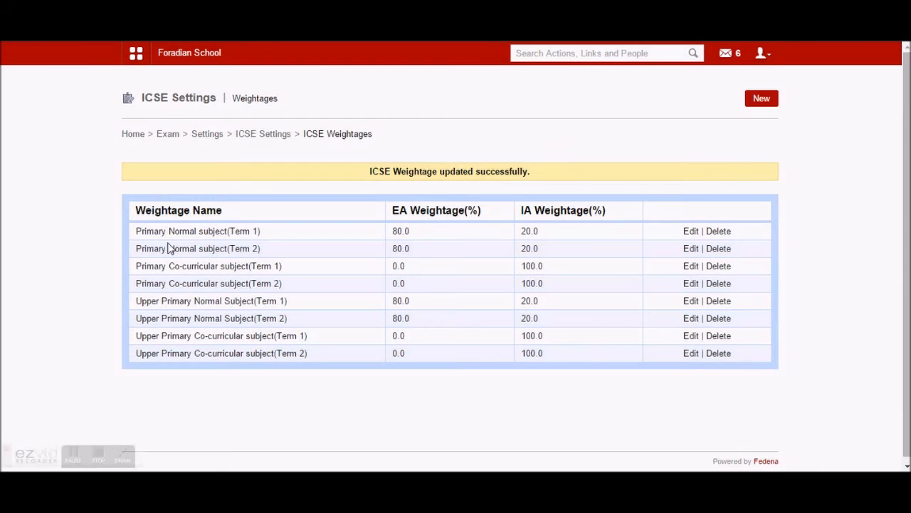
mouse_move(221, 254)
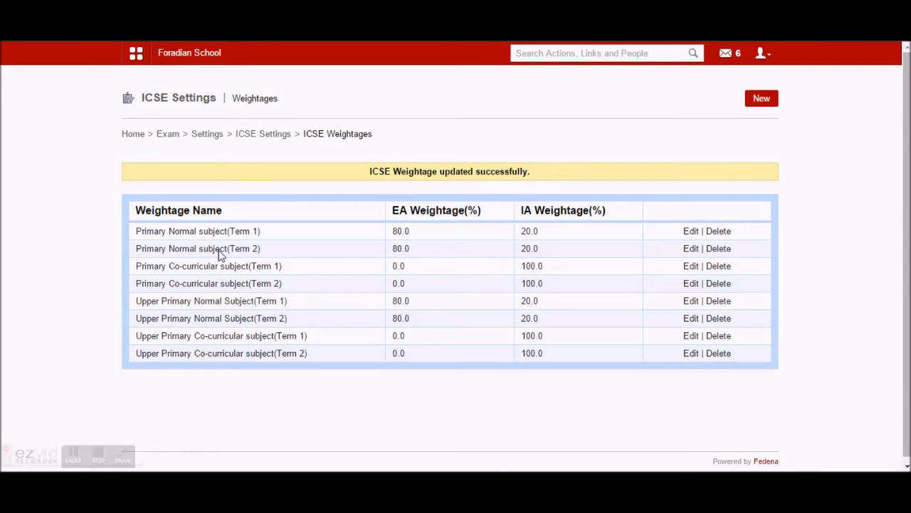
- Review the Primary Normal subject (Term 2) weightage, then edit Primary Co-curricular subject (Term 1)
click(691, 247)
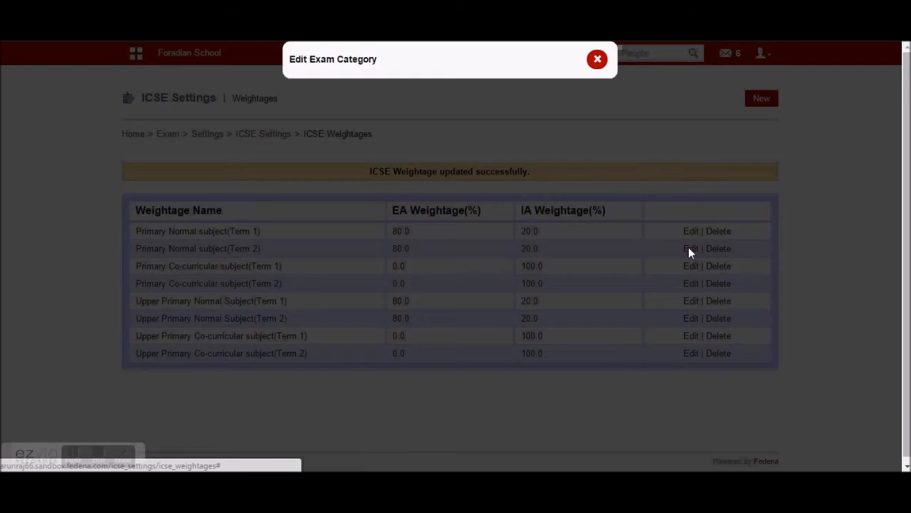
click(690, 247)
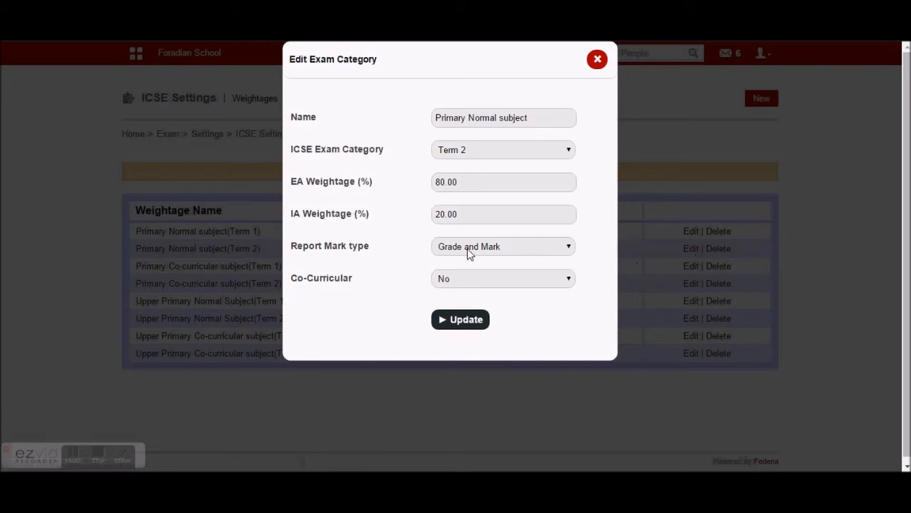
mouse_move(372, 261)
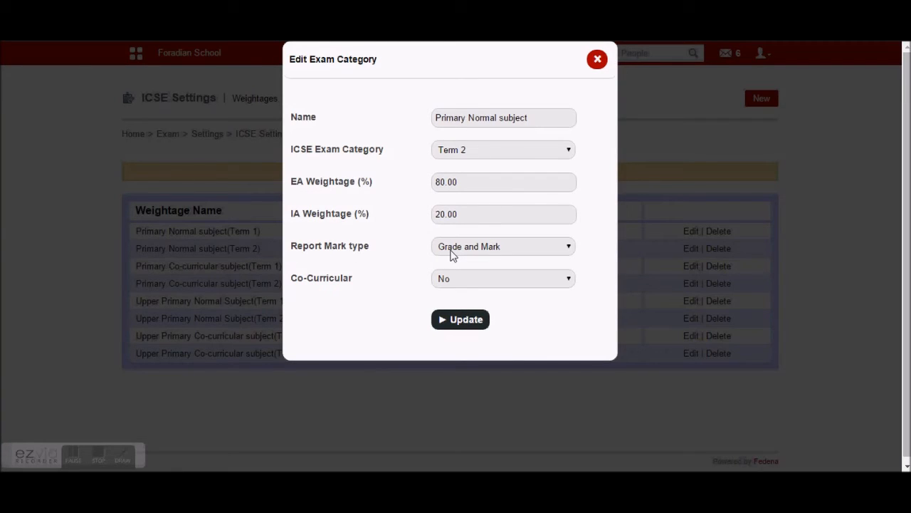
mouse_move(613, 64)
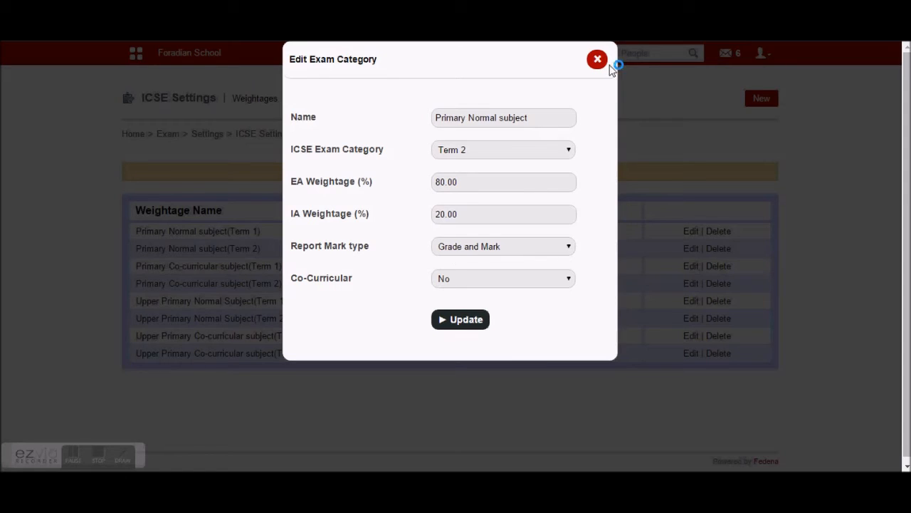
click(460, 318)
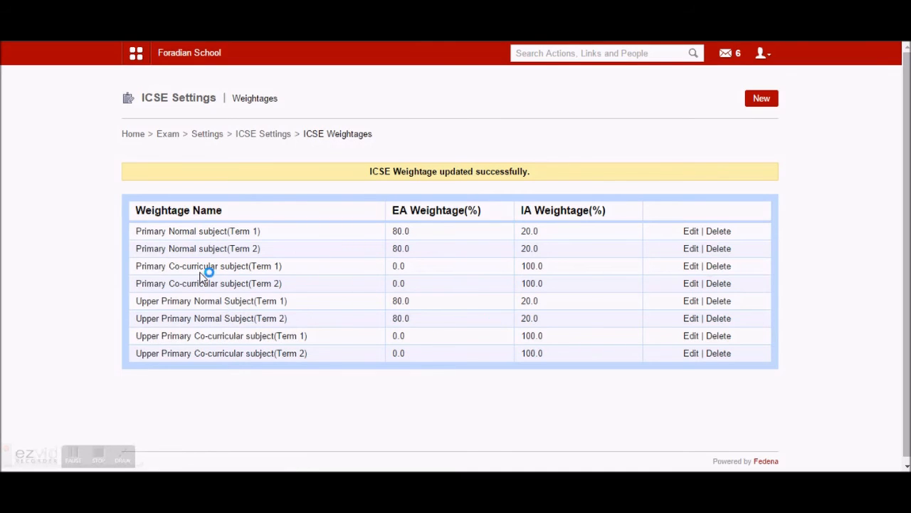
mouse_move(689, 269)
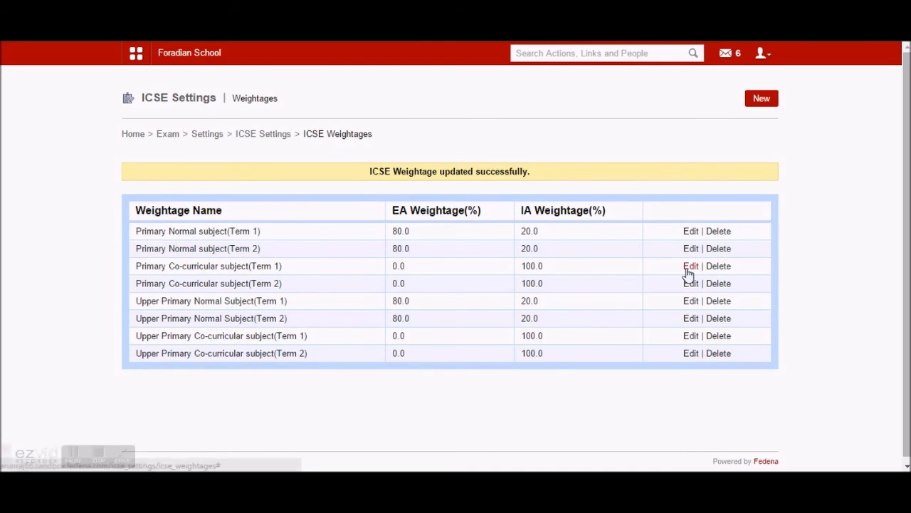
click(691, 265)
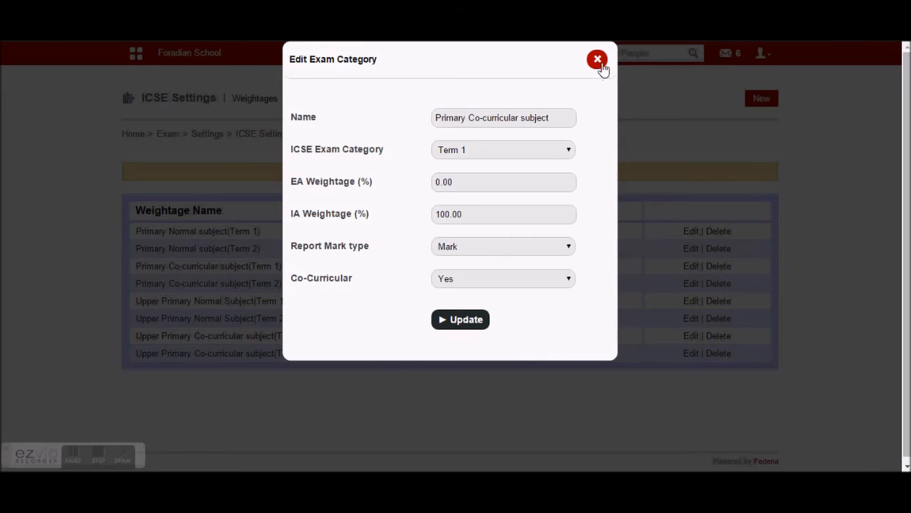
- Return to Exams and reach the ICSE Student-wise Report via the Reports center
click(598, 57)
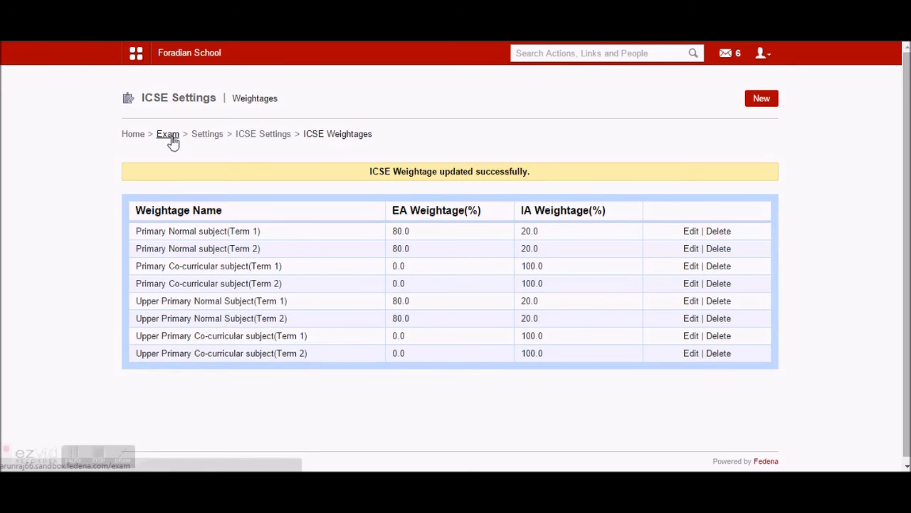
click(168, 134)
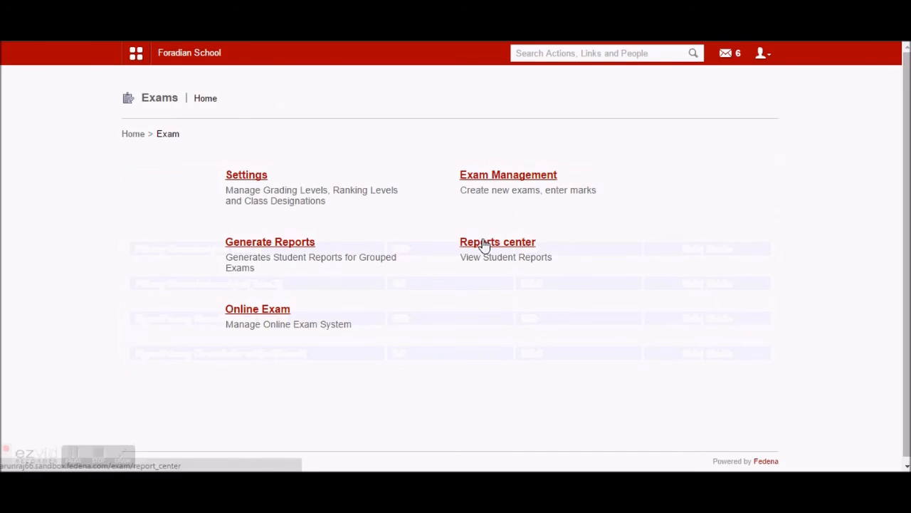
click(498, 242)
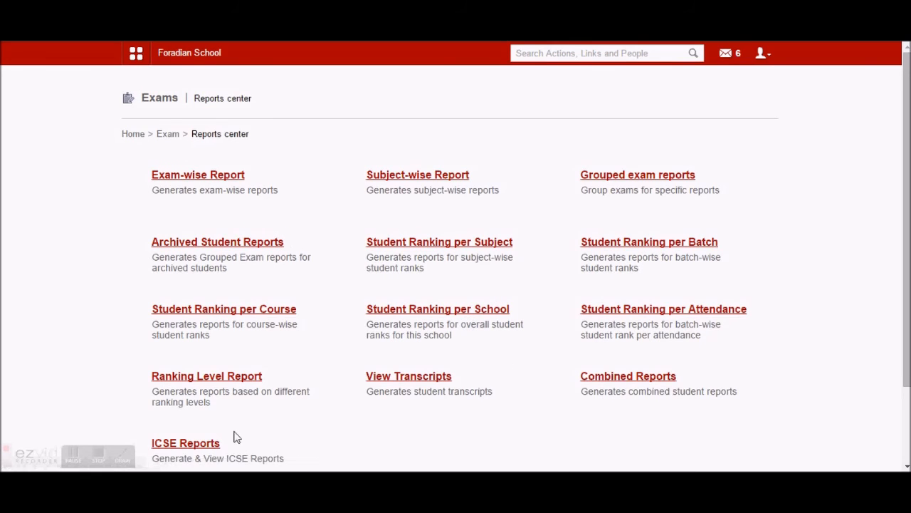
click(186, 442)
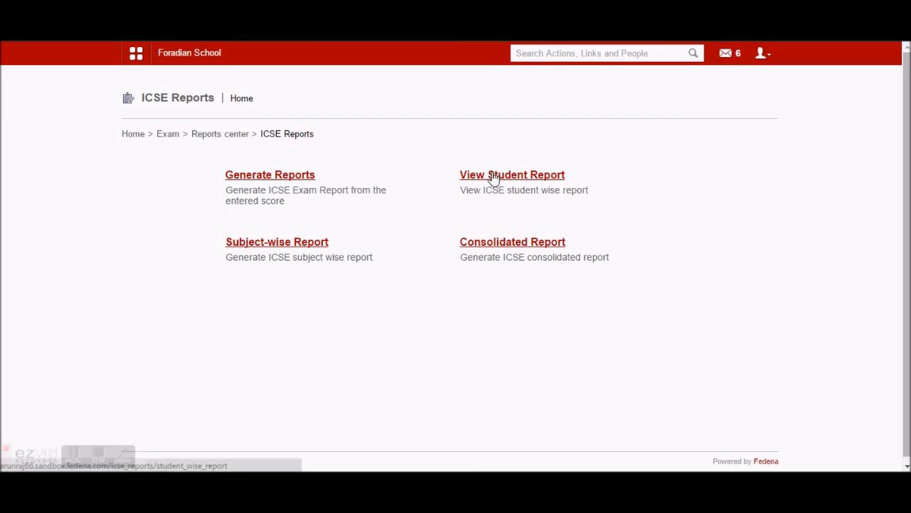
click(511, 174)
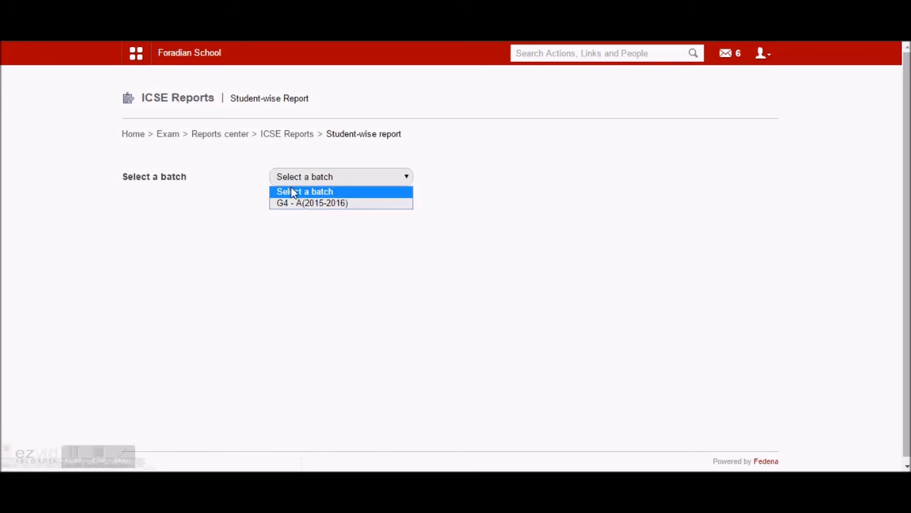
- Show the report card for batch G4 - A(2015-2016) and highlight a grade value
click(311, 203)
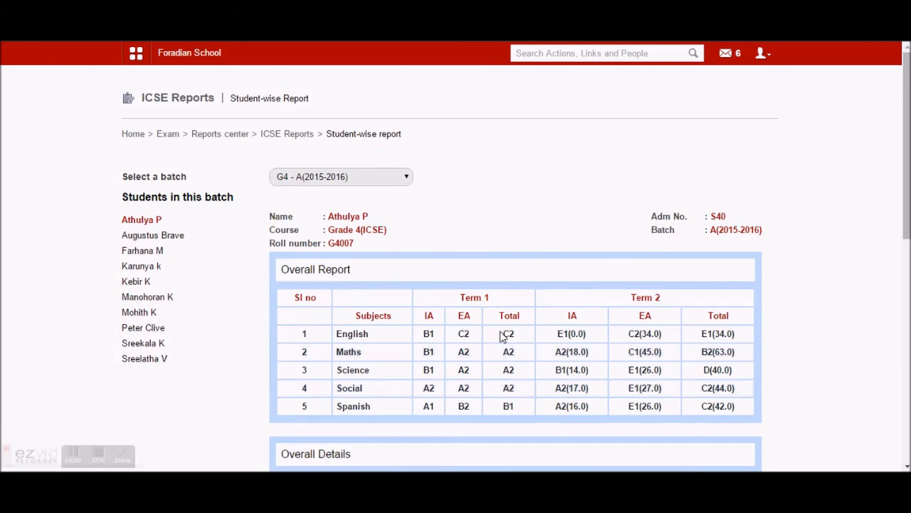
scroll(down, 3)
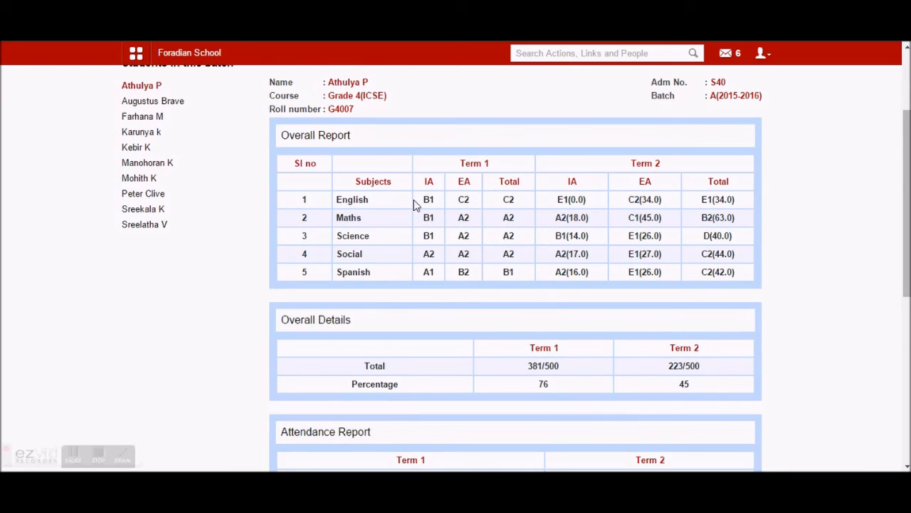
mouse_move(602, 203)
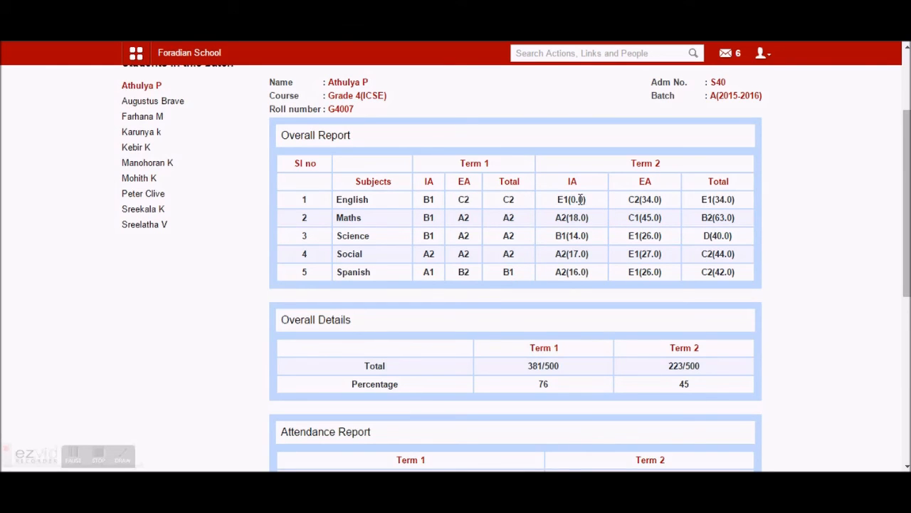
double_click(577, 200)
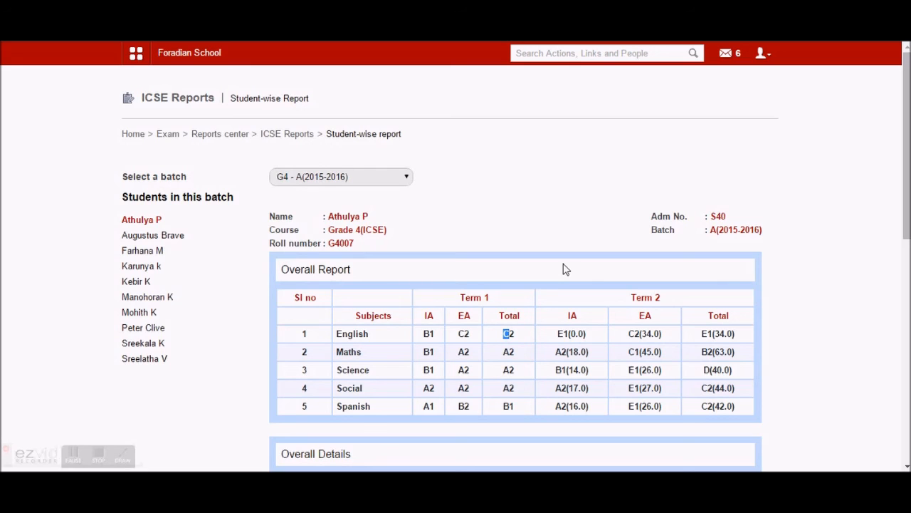
mouse_move(199, 56)
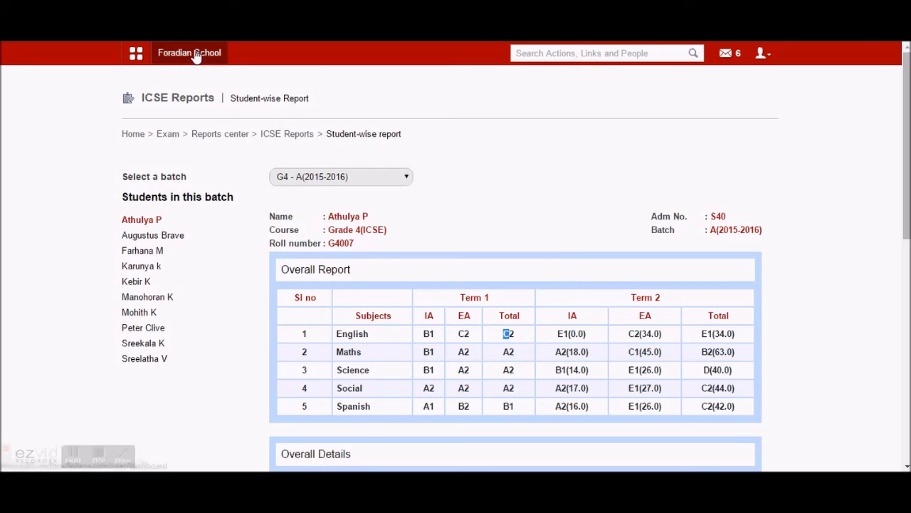